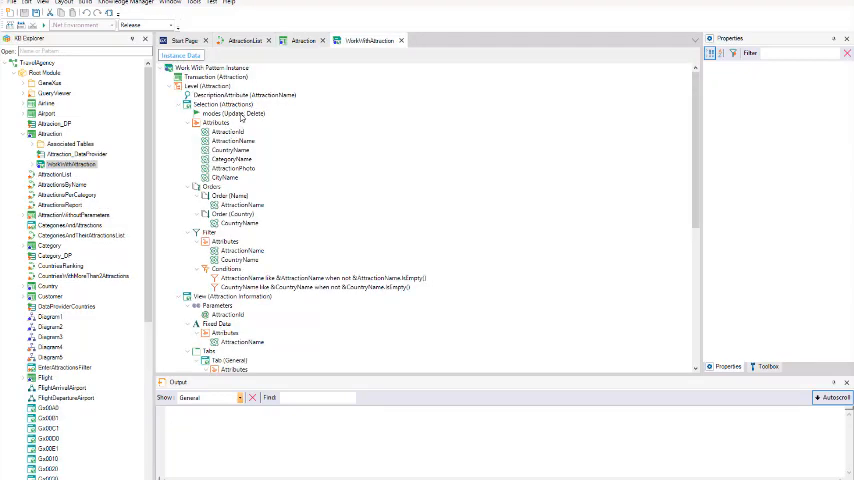
Step: Build and run the application to show the developer menu of web objects
left_click(230, 113)
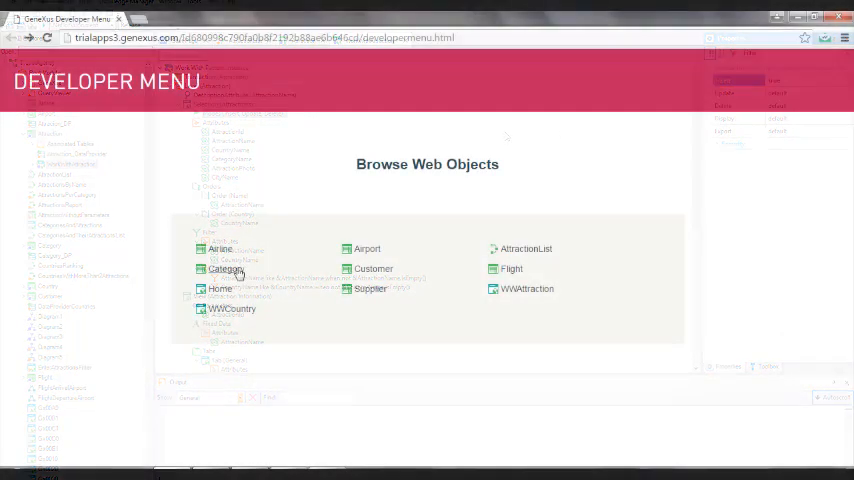
Step: Add a new category named 'Famous Landmarks'
left_click(225, 268)
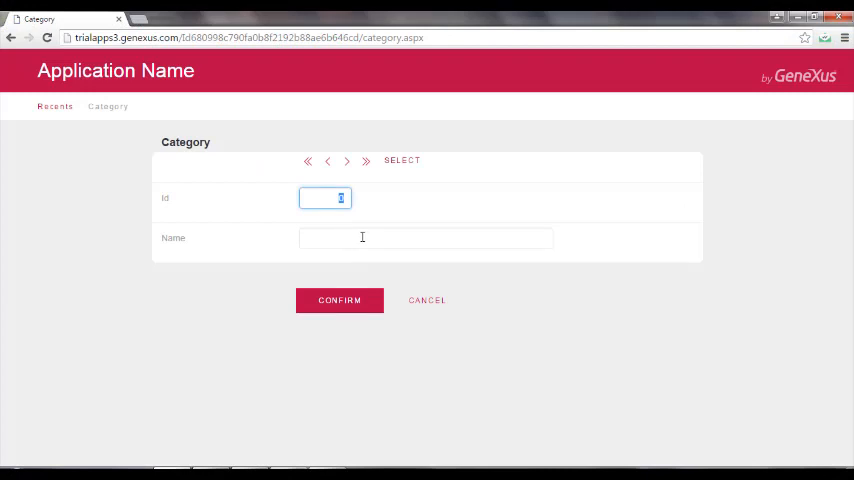
type("Famous Landmarks")
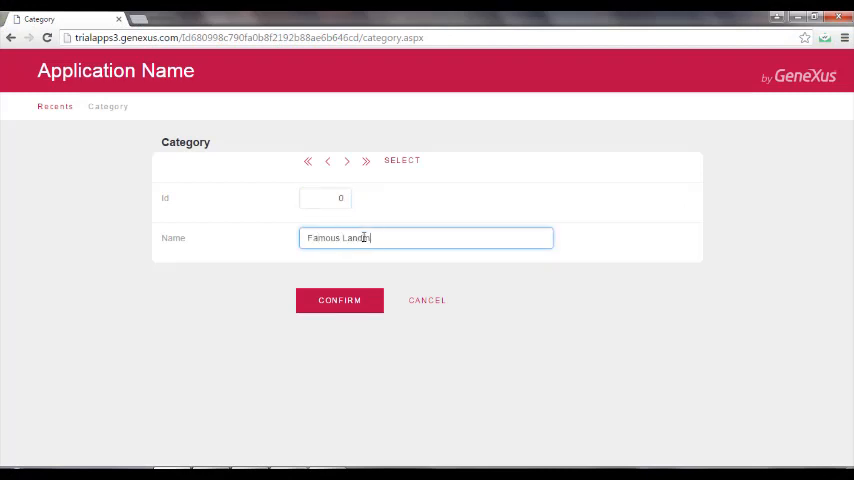
left_click(339, 300)
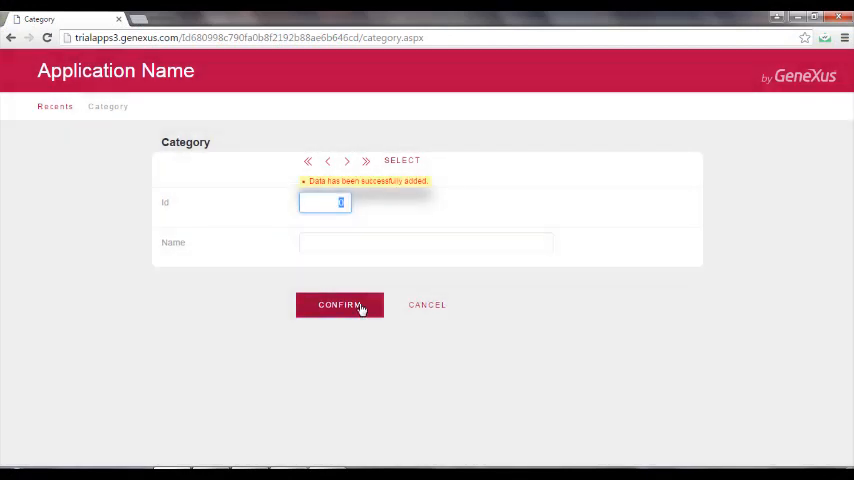
Step: Assign the Great Wall attraction to the Famous Landmarks category
left_click(339, 304)
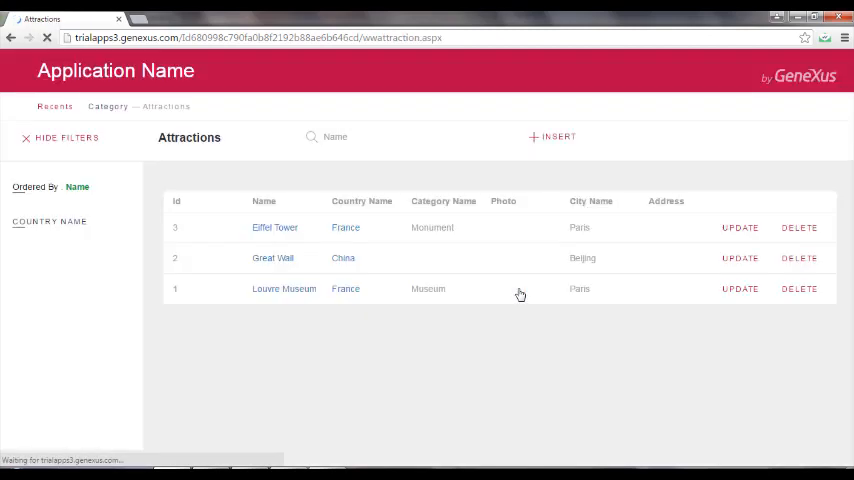
left_click(740, 258)
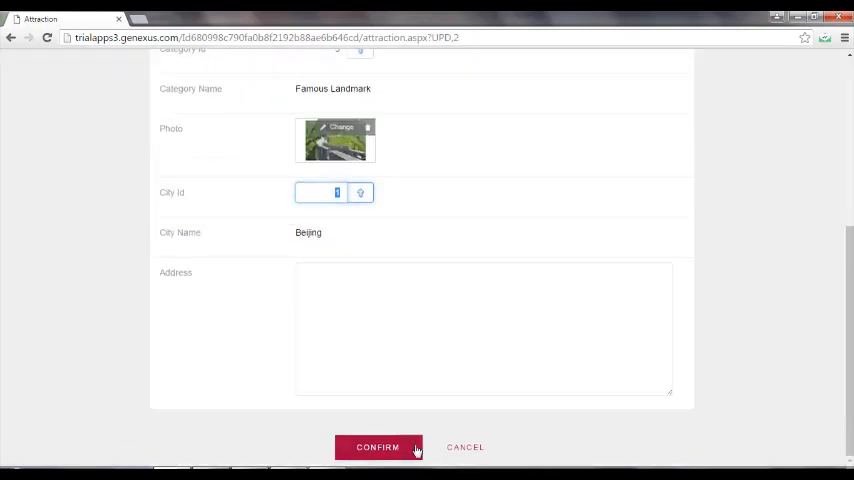
left_click(377, 447)
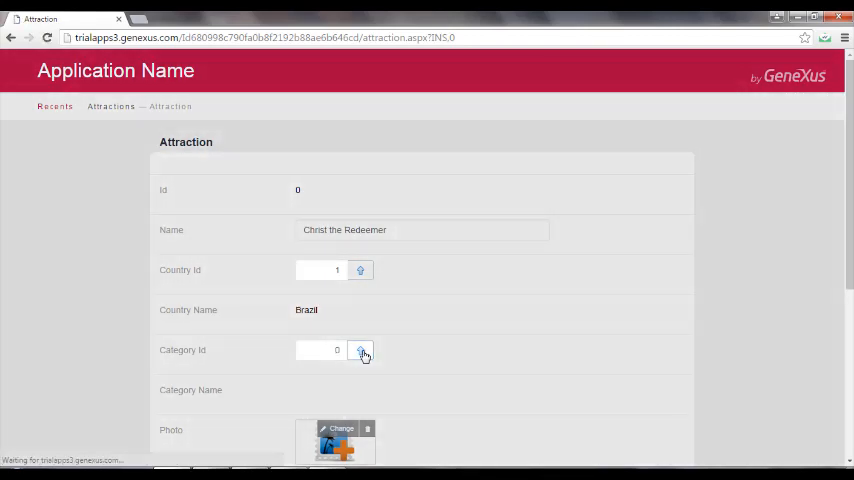
Step: Give Christ the Redeemer the Monument category and upload its photo
left_click(338, 428)
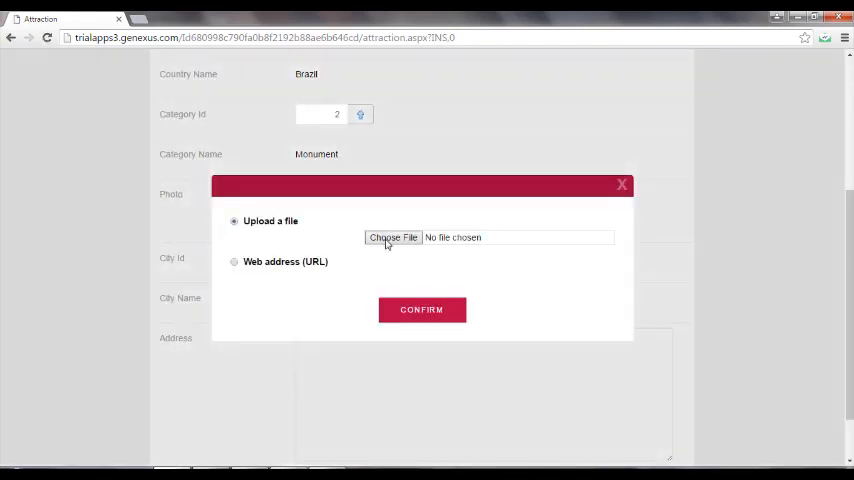
left_click(421, 309)
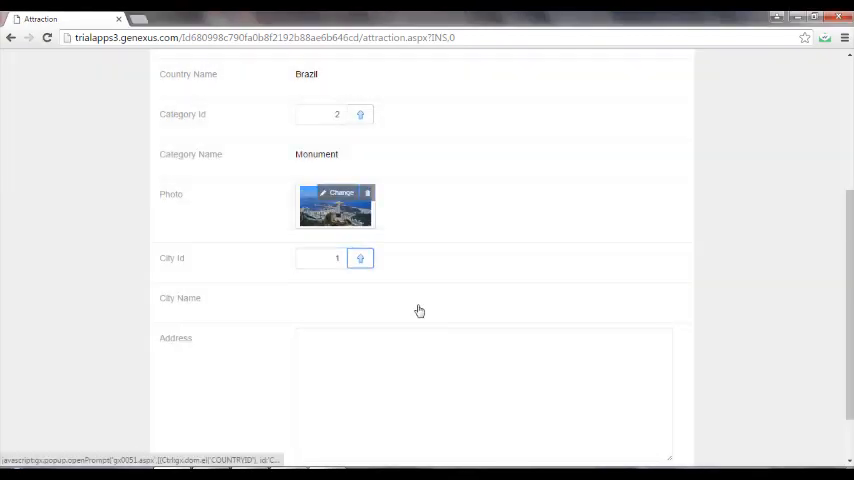
scroll("down", 3)
type("S")
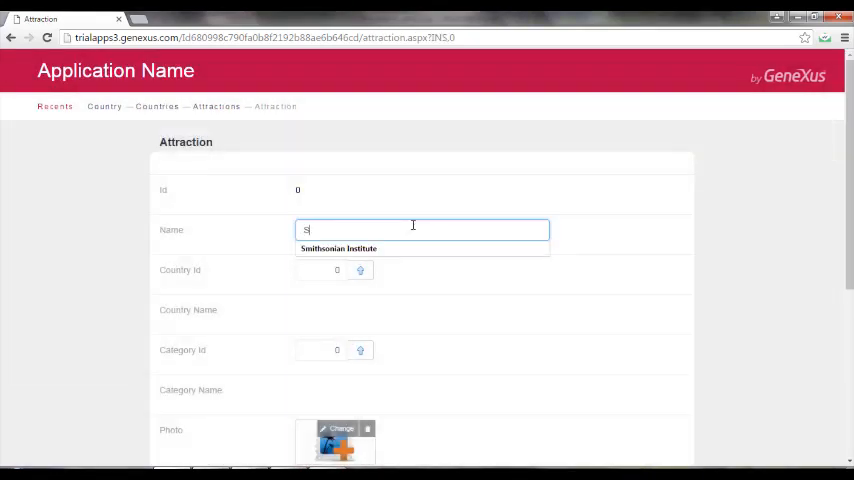
Step: Insert Smithsonian Institute as a Washington, United States museum with a photo
left_click(338, 248)
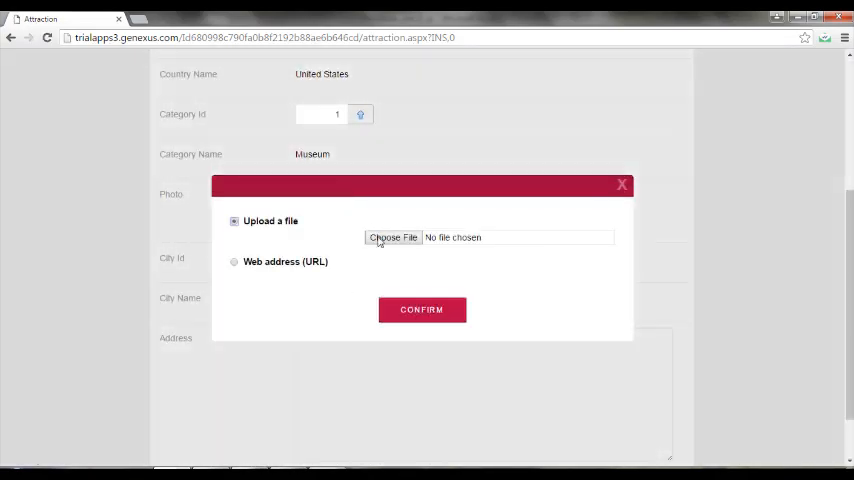
left_click(421, 309)
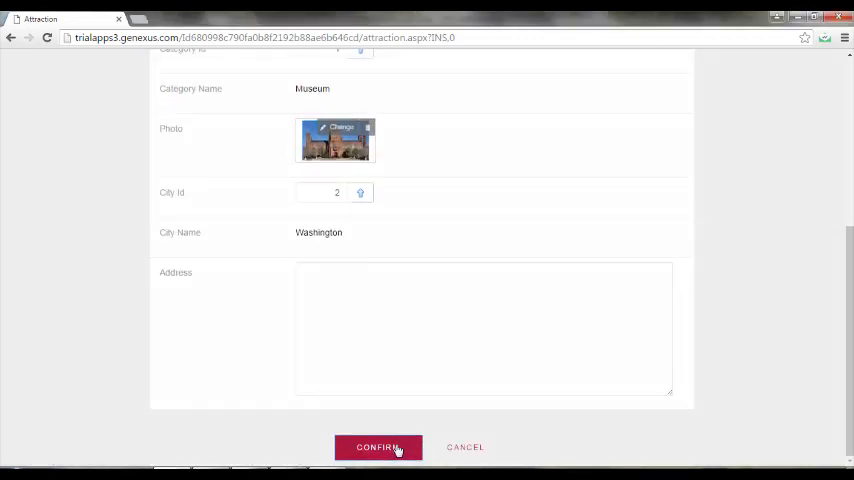
left_click(378, 447)
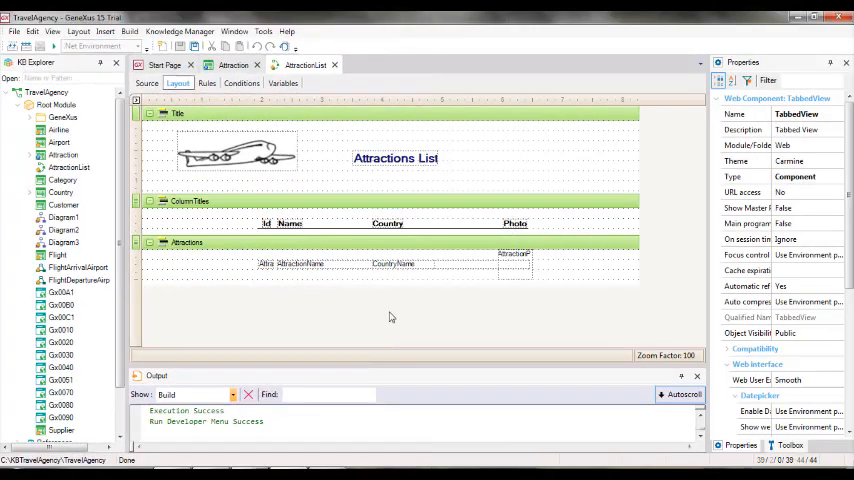
Step: Save AttractionList as a new procedure named CategoriesAndTheirAttractionsList
right_click(305, 65)
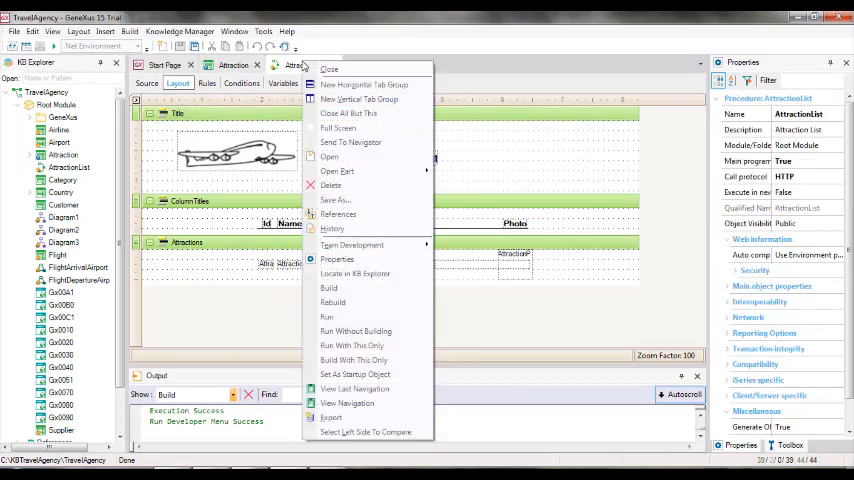
mouse_move(335, 200)
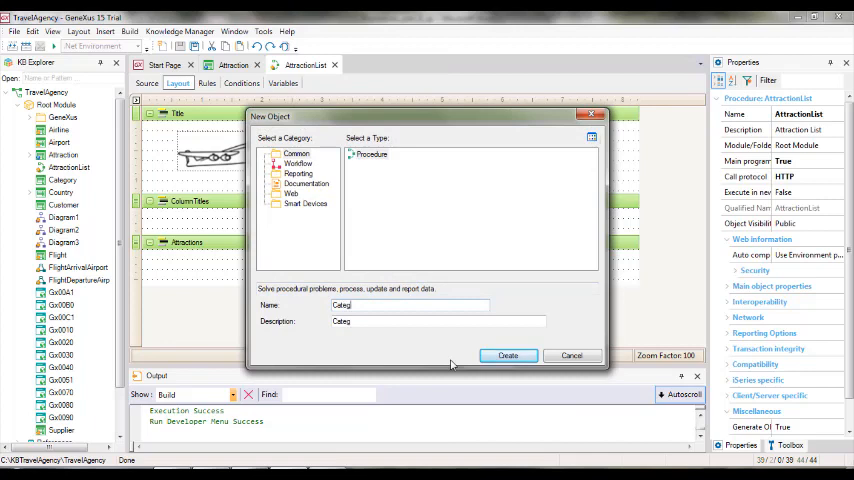
type("CategoriesAndTheirAttractions")
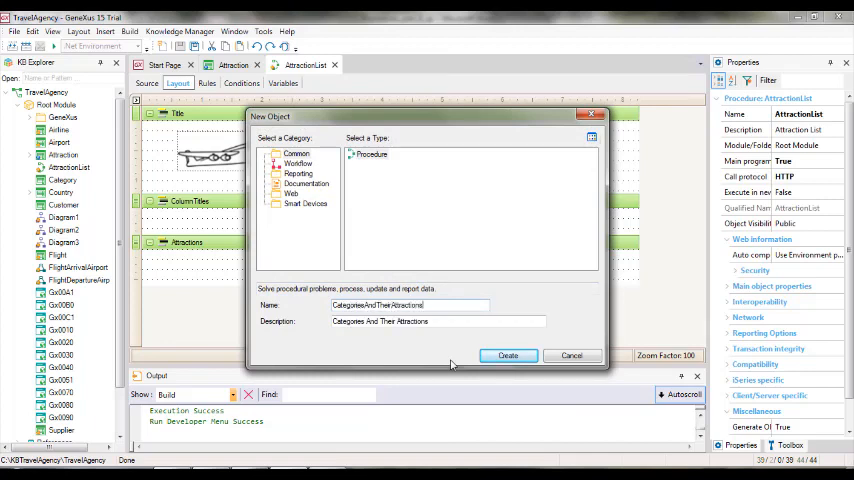
left_click(508, 355)
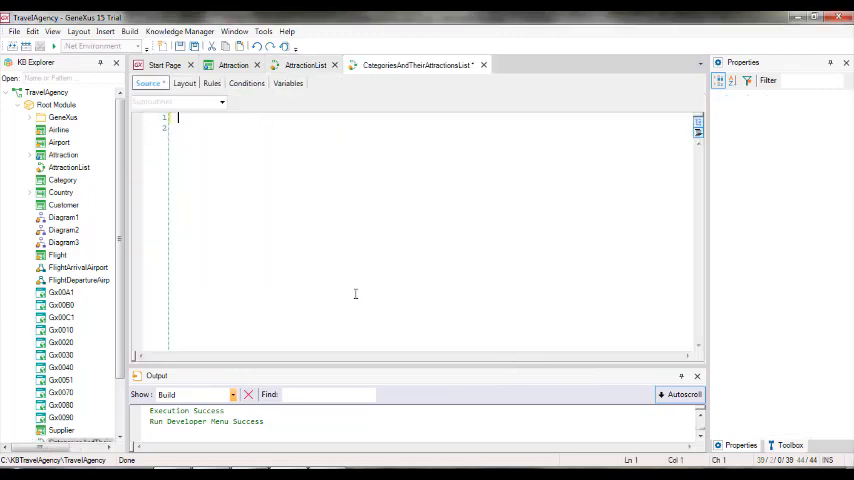
Step: Change the layout's report title to 'Categories and their Attractions'
left_click(184, 83)
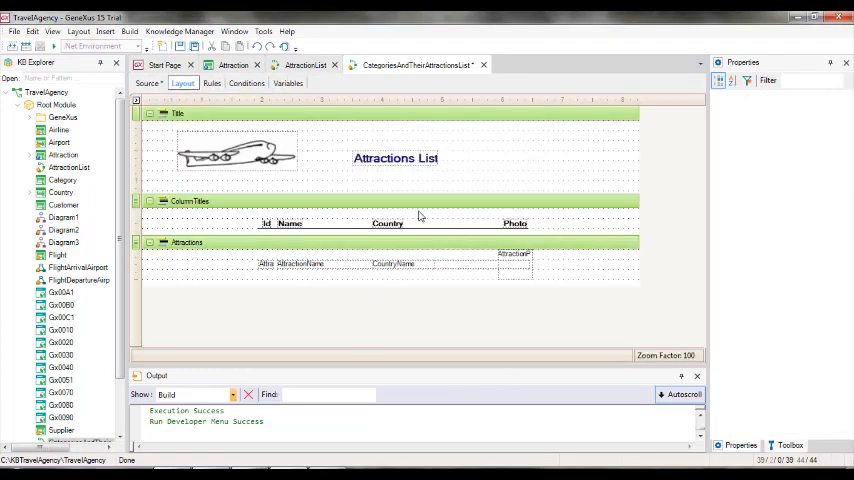
left_click(395, 158)
type("Categories and their ")
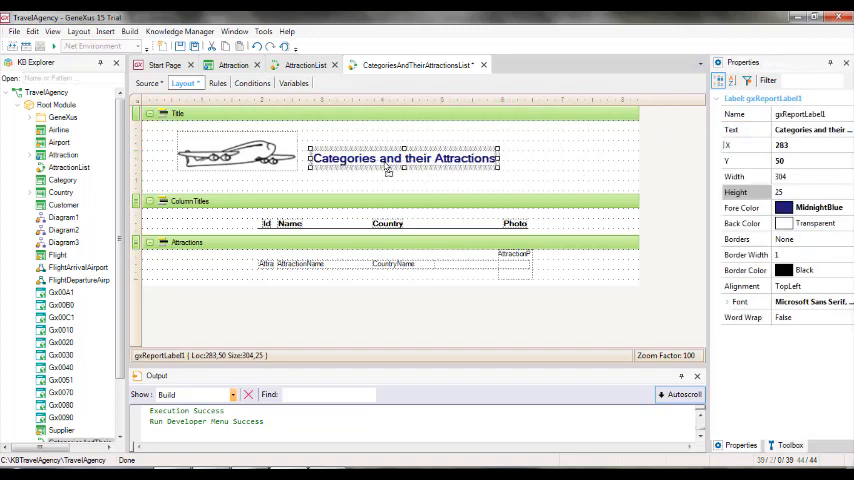
mouse_move(587, 189)
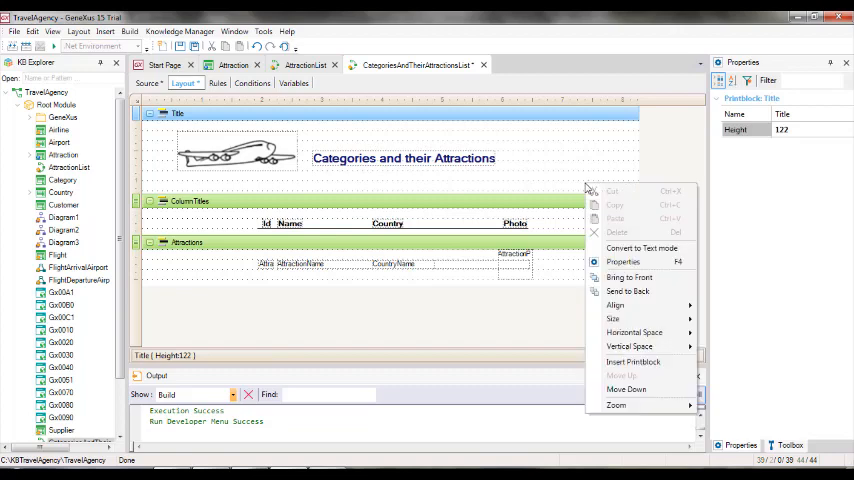
Step: Add a Categories print block and make its Category label bold
left_click(633, 362)
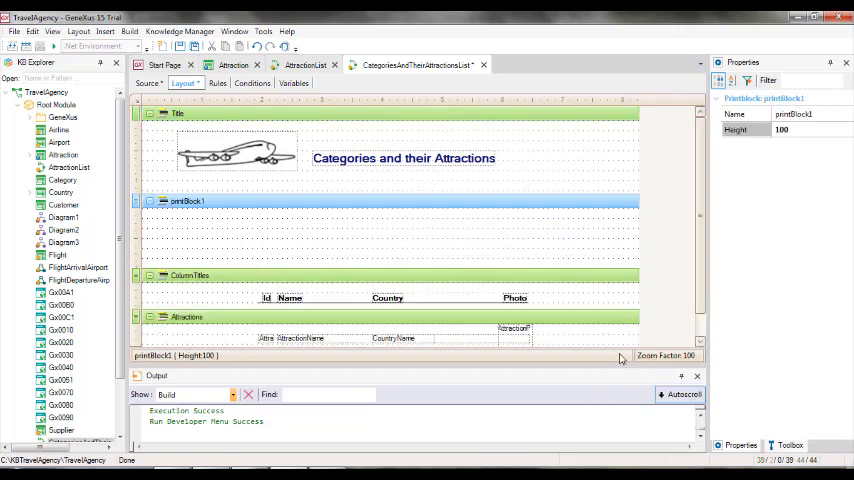
mouse_move(820, 117)
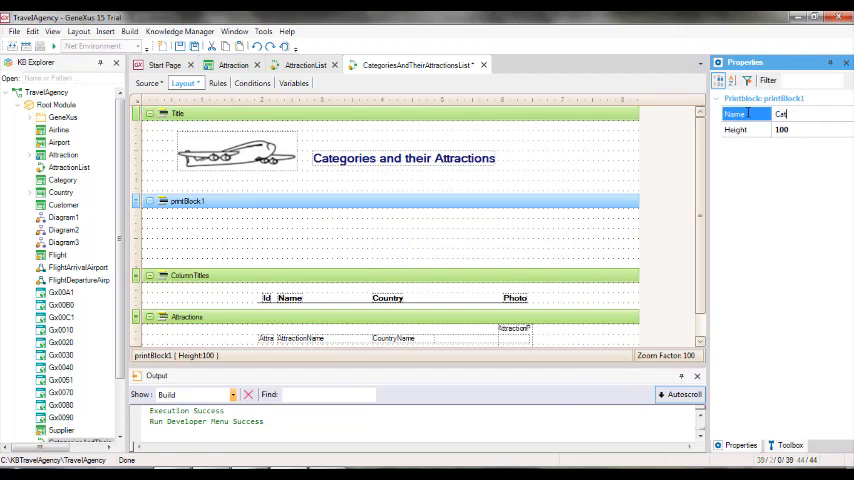
type("Categories")
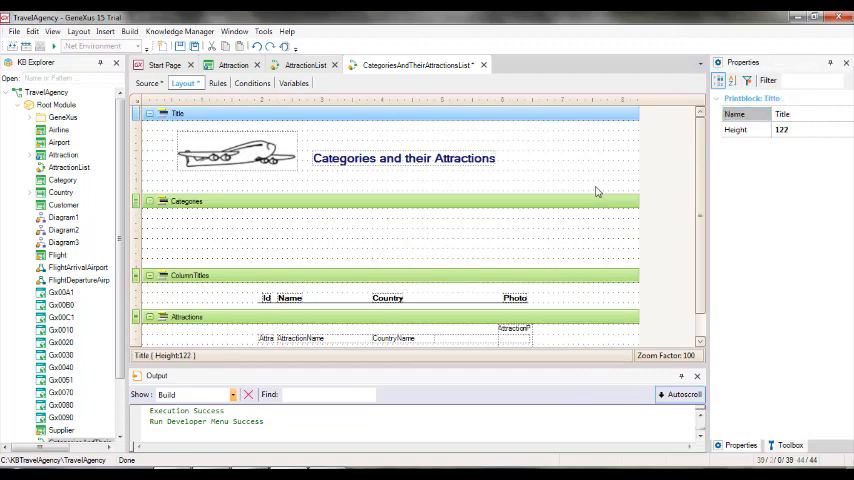
left_click(345, 230)
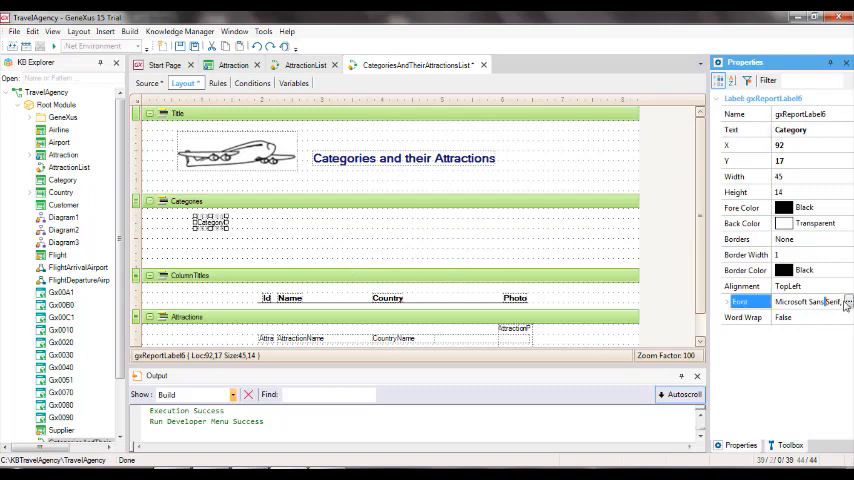
left_click(849, 301)
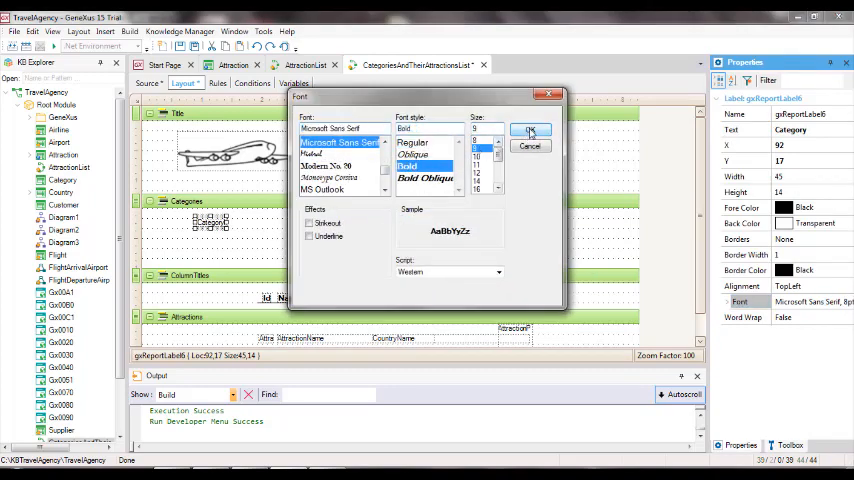
left_click(531, 131)
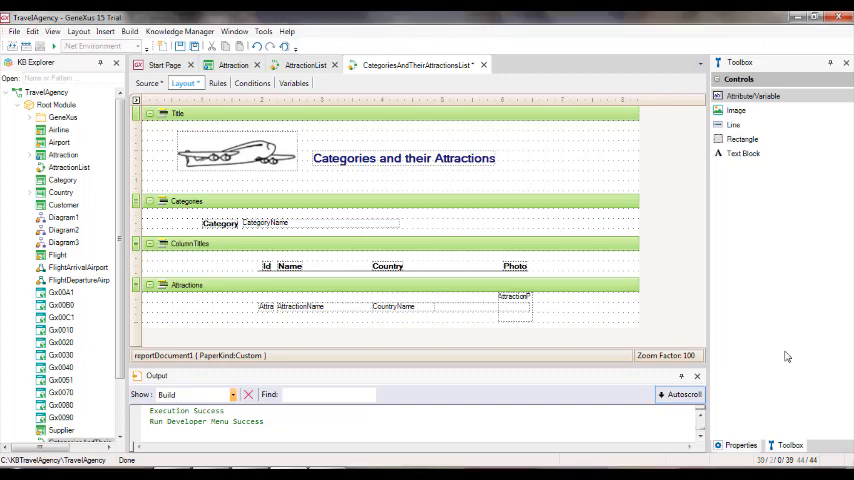
left_click(400, 155)
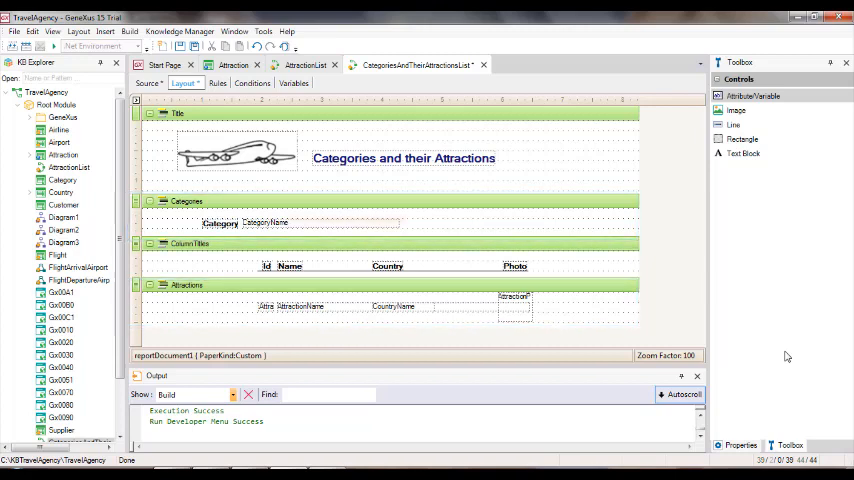
left_click(265, 222)
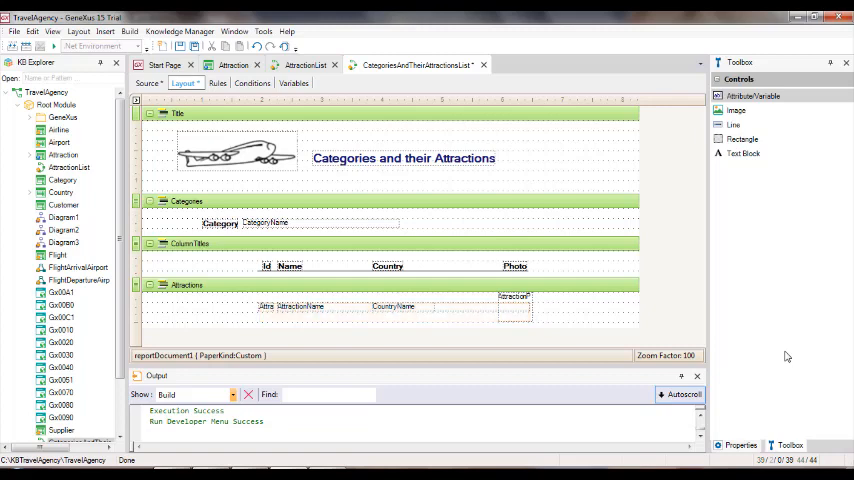
left_click(148, 83)
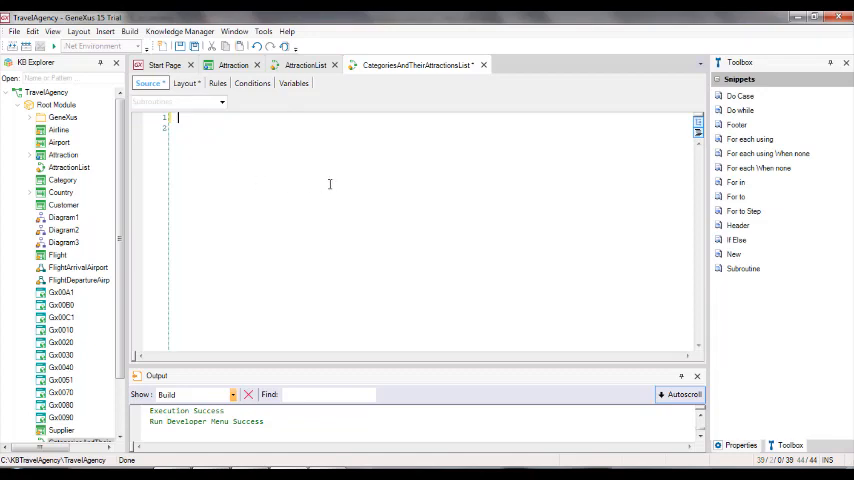
Step: Enter 'Print Title' as the first line of the procedure source
type("p")
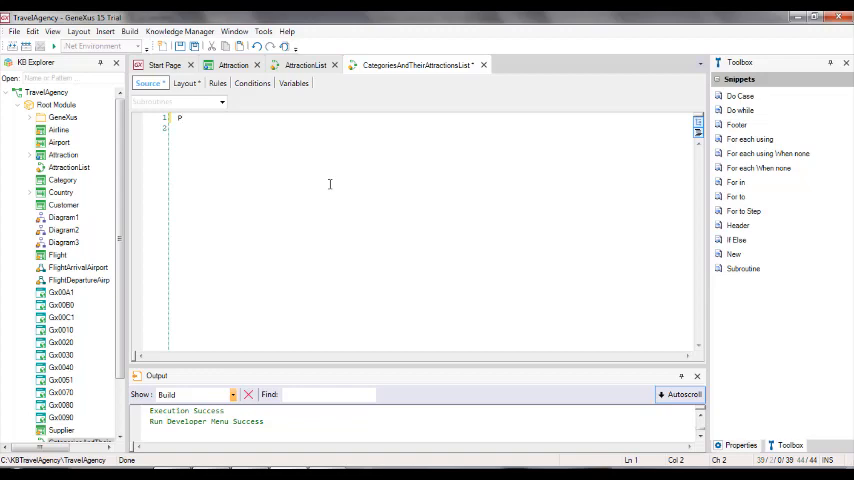
type("rint T")
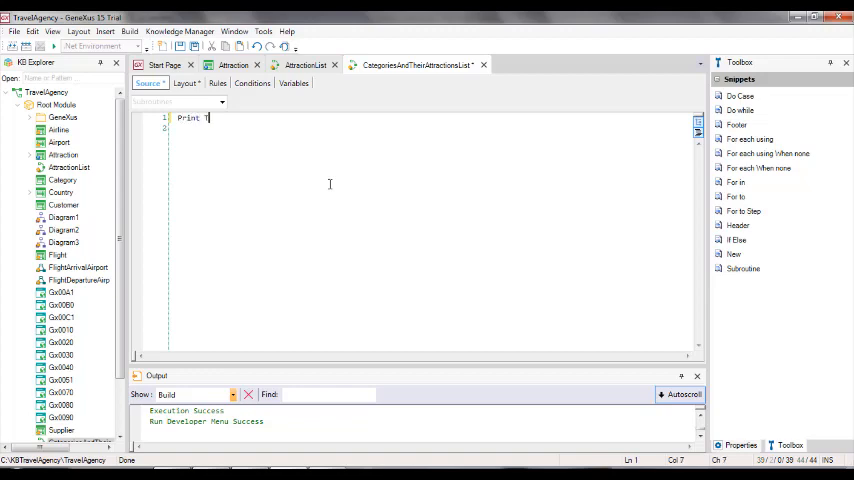
type("itle")
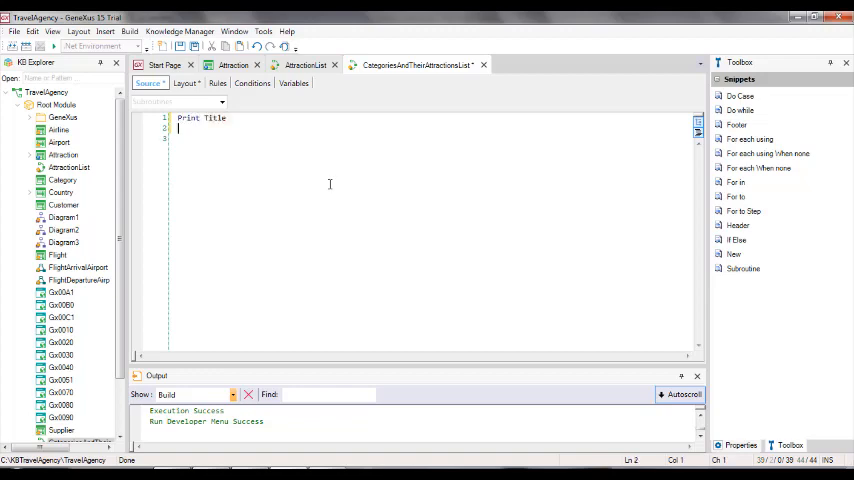
double_click(214, 118)
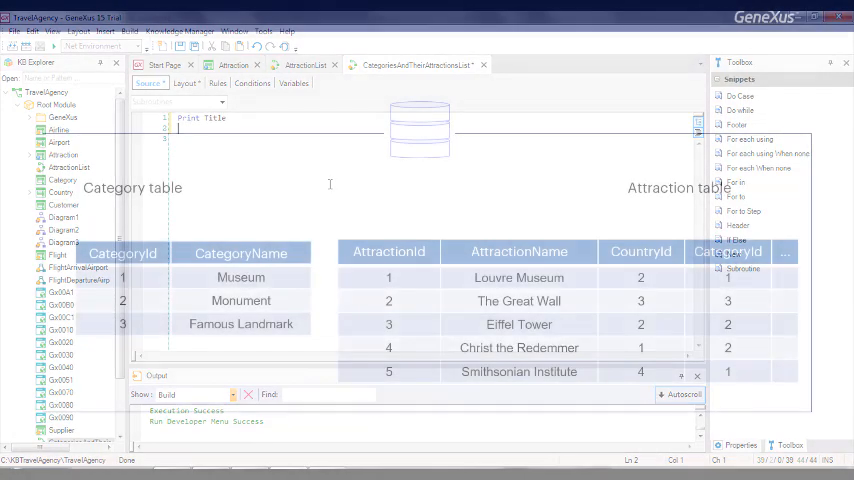
Step: Create Diagram4 showing the knowledge base tables and their relationships
left_click(515, 65)
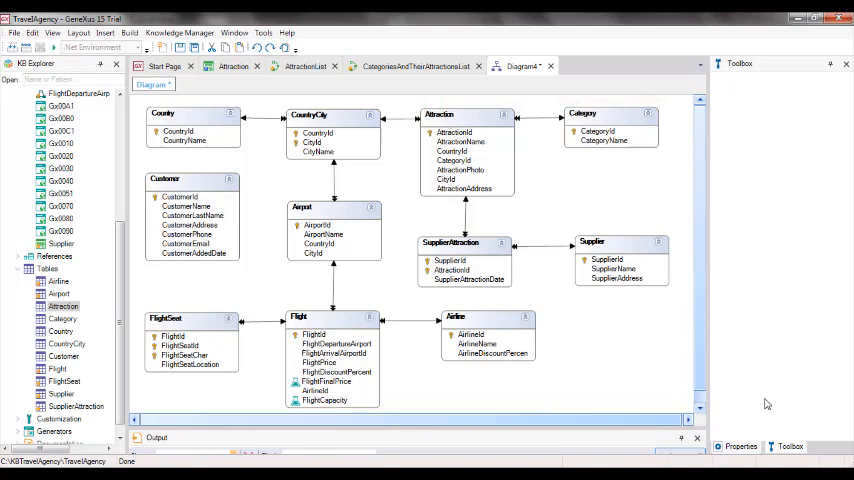
left_click(610, 135)
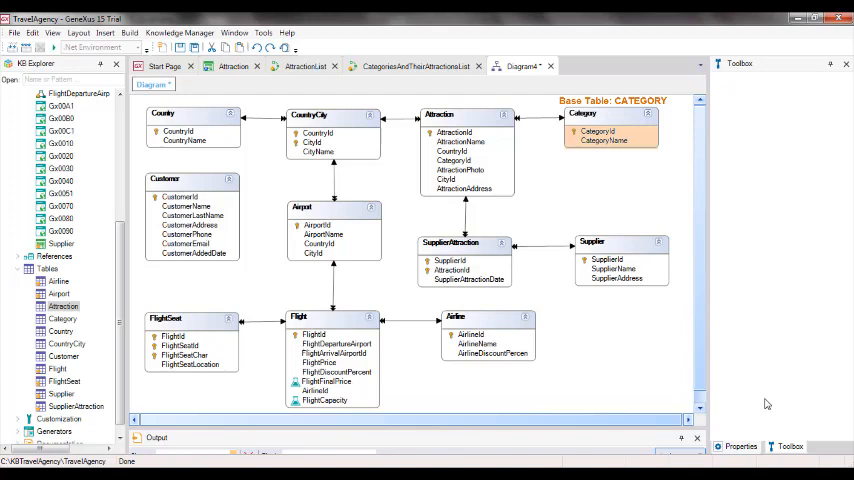
left_click(465, 150)
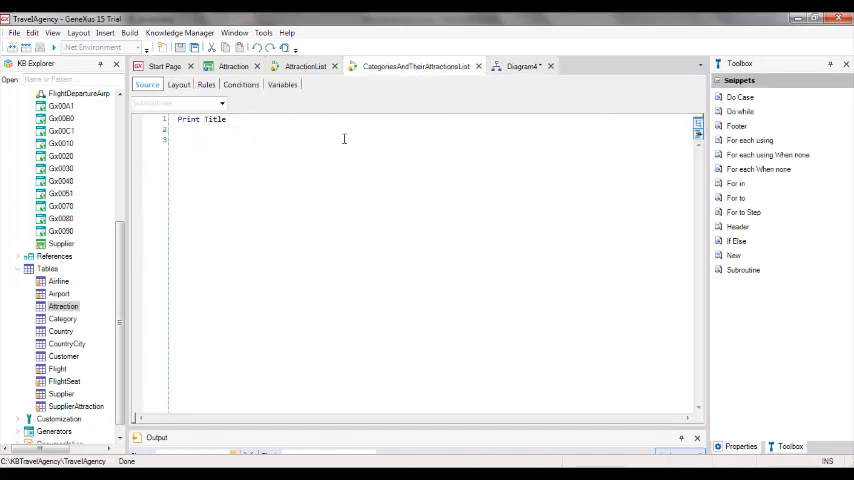
Step: Write a For each Category loop containing an indented Print Categories line
type("#")
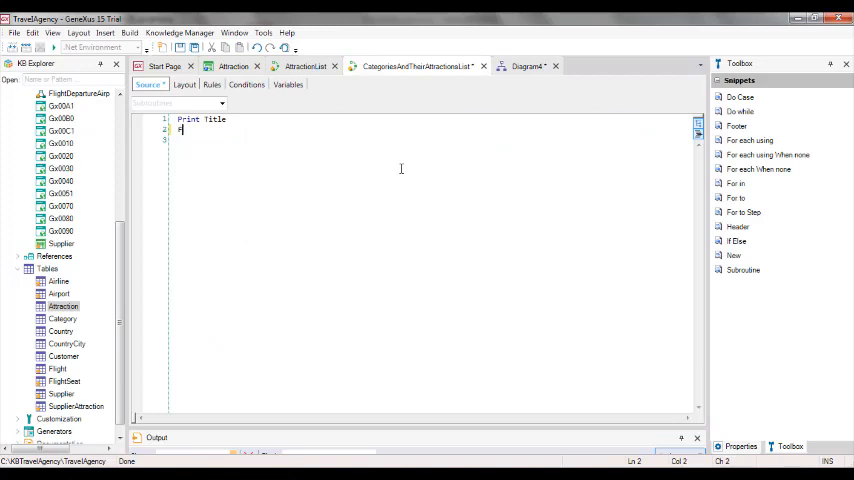
type("For each")
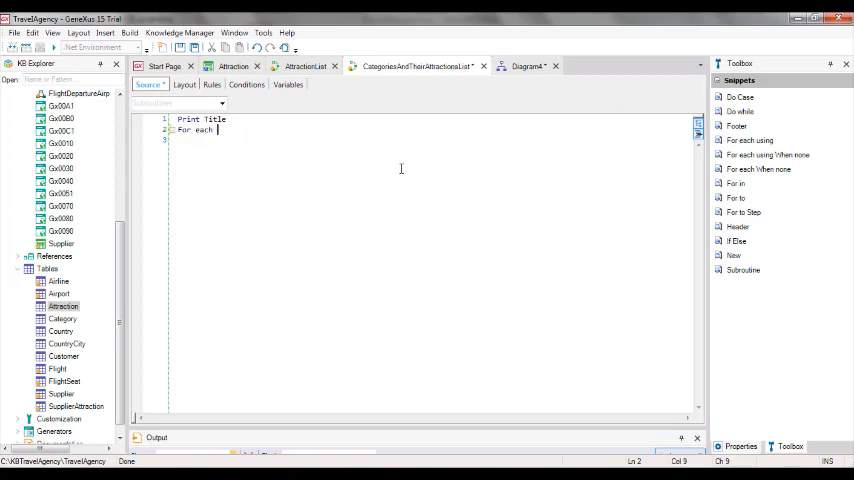
type("Category")
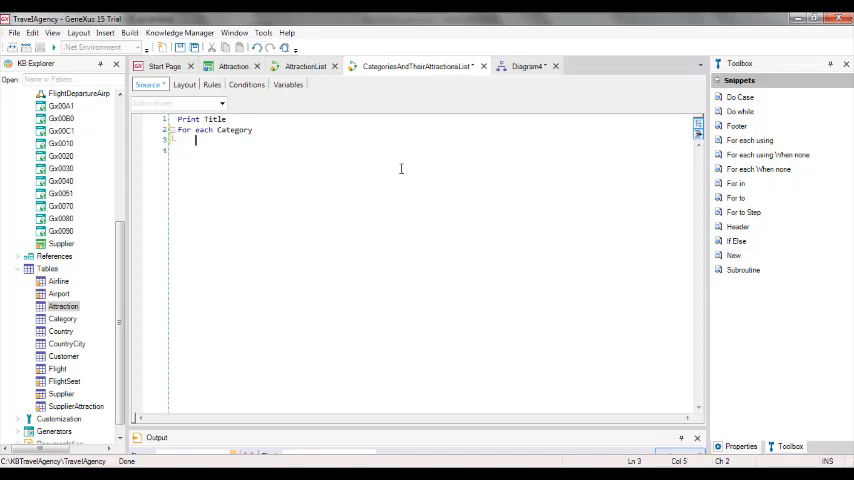
double_click(234, 130)
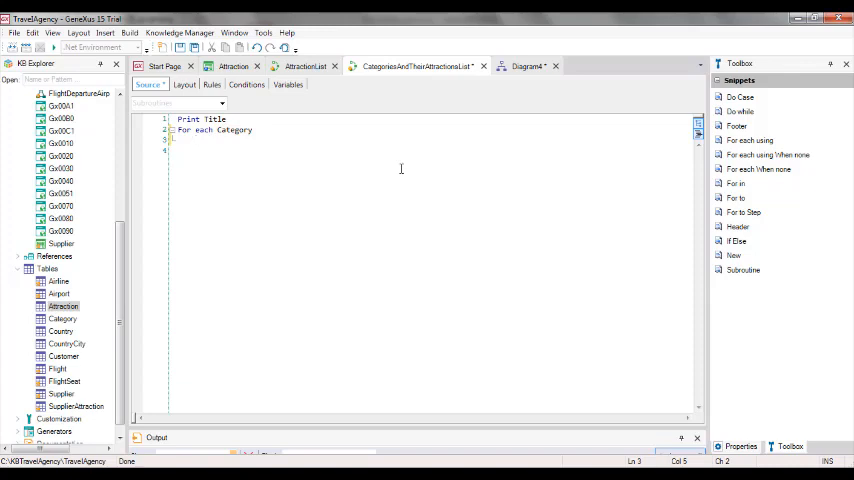
type("Print")
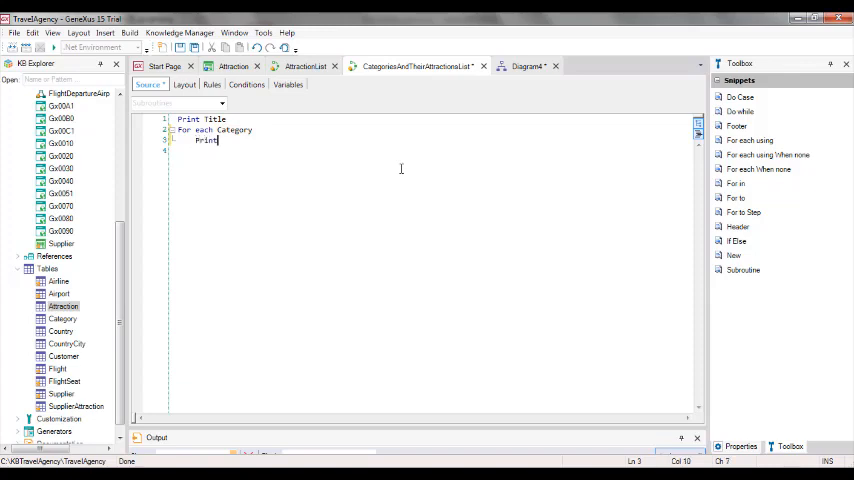
type("Categorie")
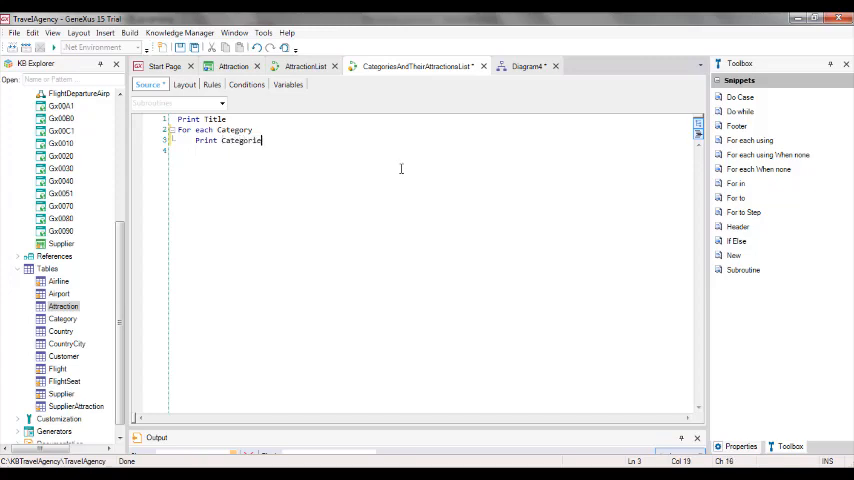
type("s")
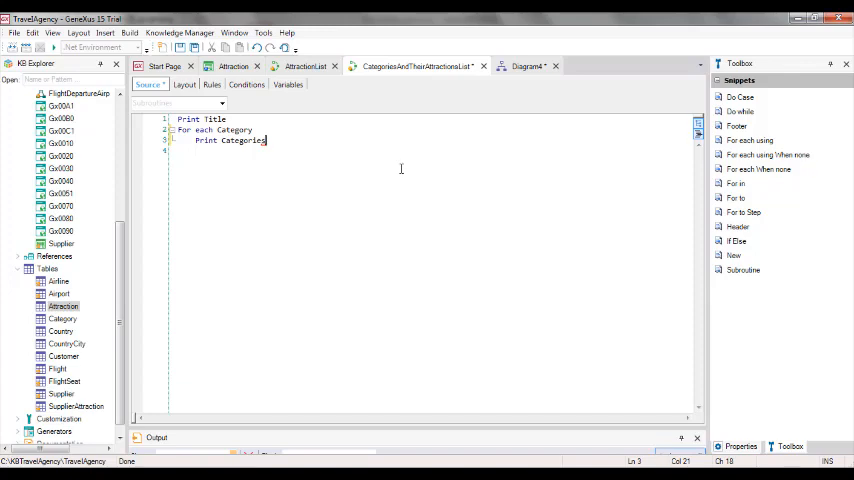
Step: Add a Print AttractionColumnTitles line after Print Categories
key("Return")
type("Print Attrac")
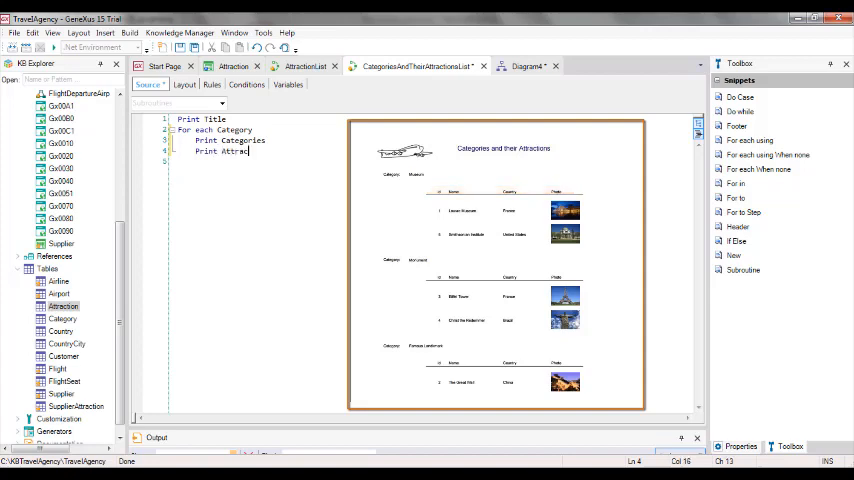
type("tionColumn")
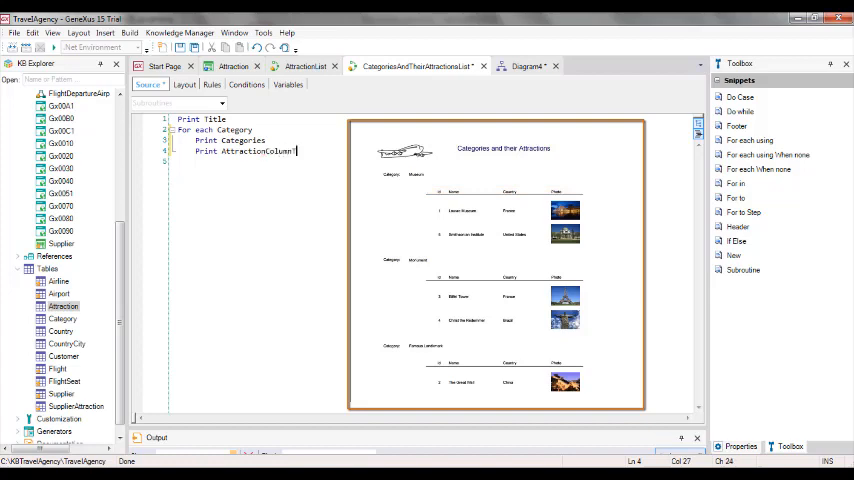
type("Titles")
left_click(260, 161)
type("For each")
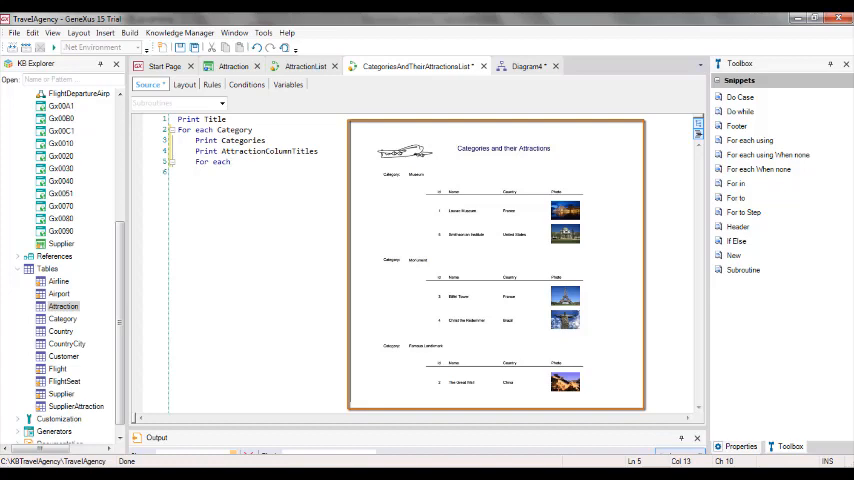
Step: Nest a For each Attraction loop printing Attractions, closing both loops with Endfor
type("Attraction")
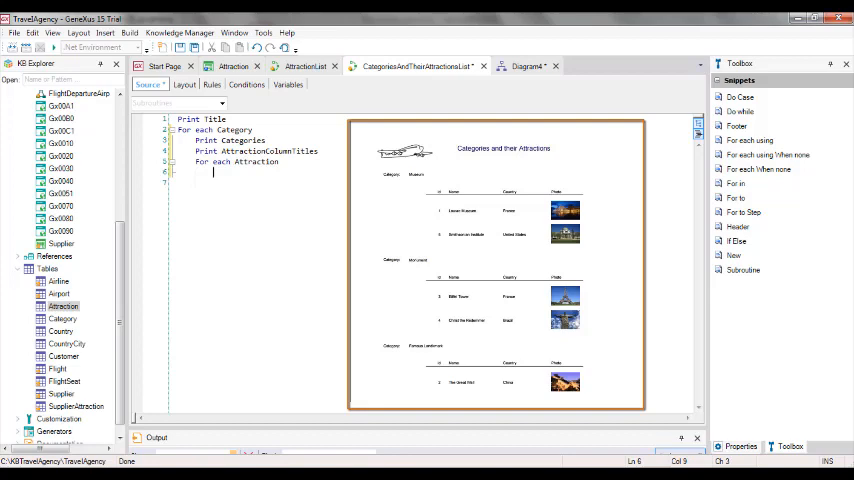
type("Print Attractions")
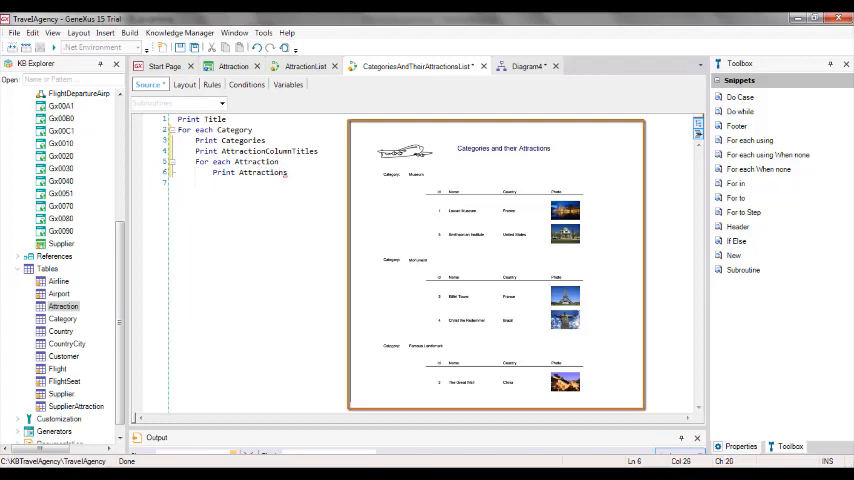
type("EndFor")
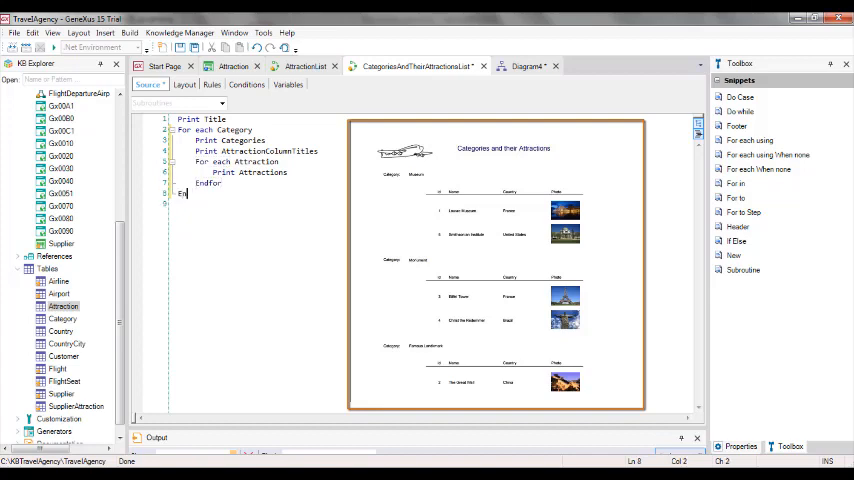
key("Return")
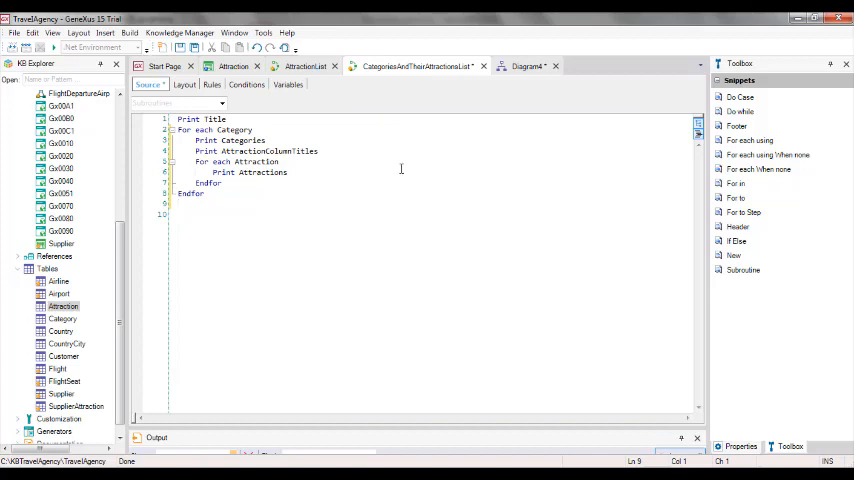
mouse_move(729, 370)
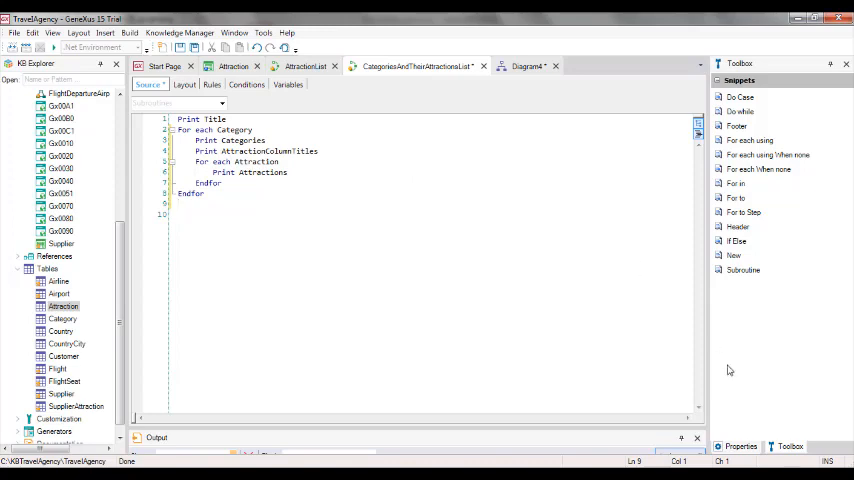
Step: Confirm Main program with HTTP call protocol and select the PDF file name in the Output_file rule
left_click(742, 447)
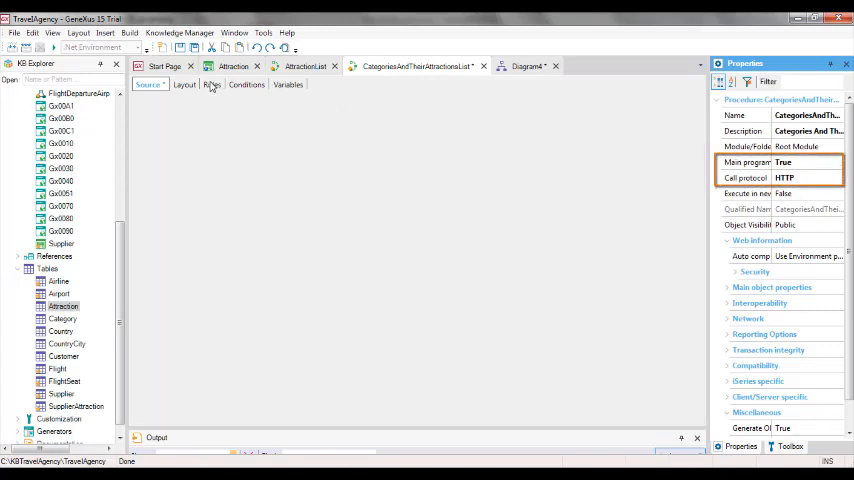
left_click(211, 84)
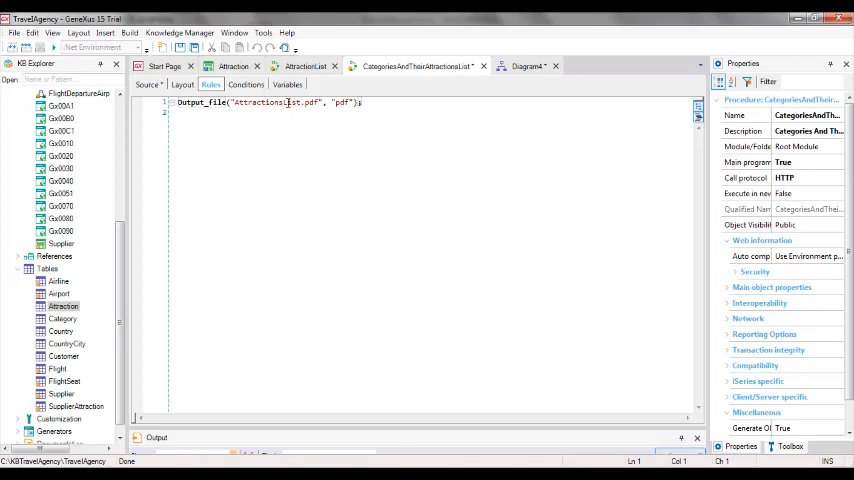
double_click(260, 102)
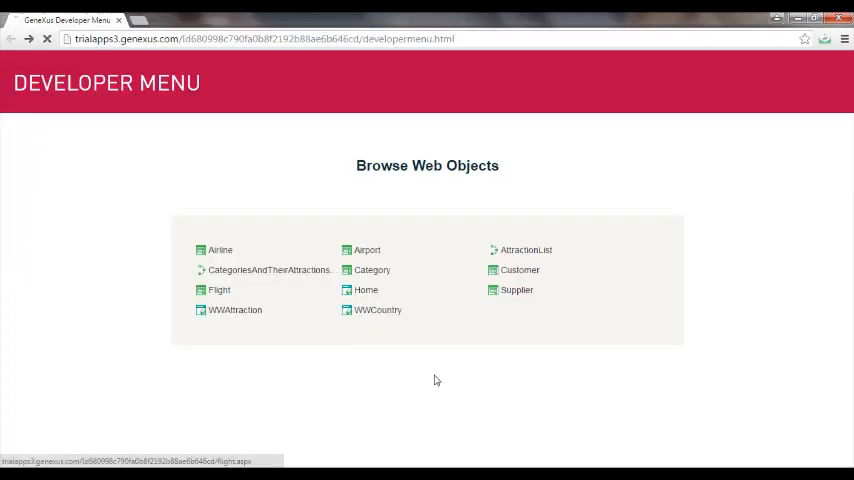
Step: Run CategoriesAndTheirAttractionsList and scroll the PDF listing Museum, Monument and Famous Landmark attractions
left_click(268, 270)
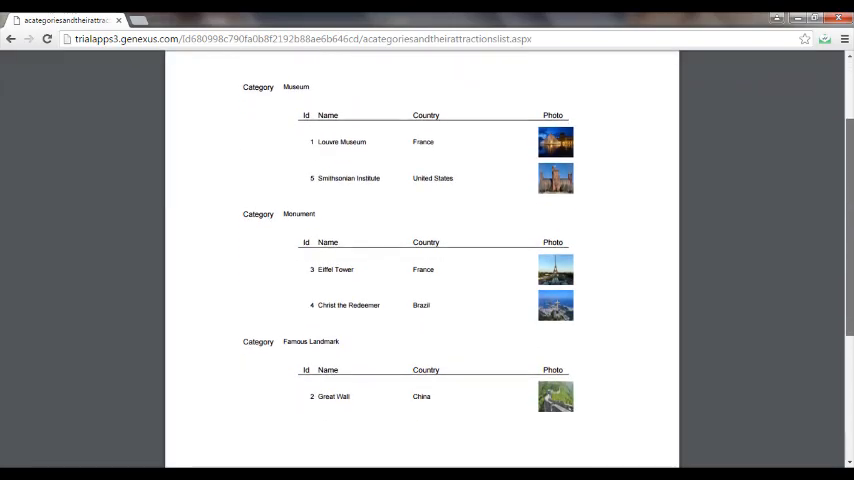
scroll("down", 3)
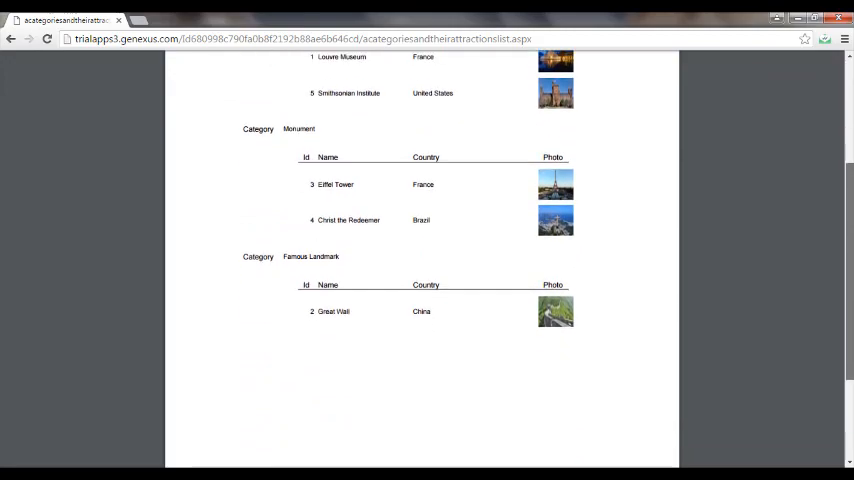
scroll("up", 3)
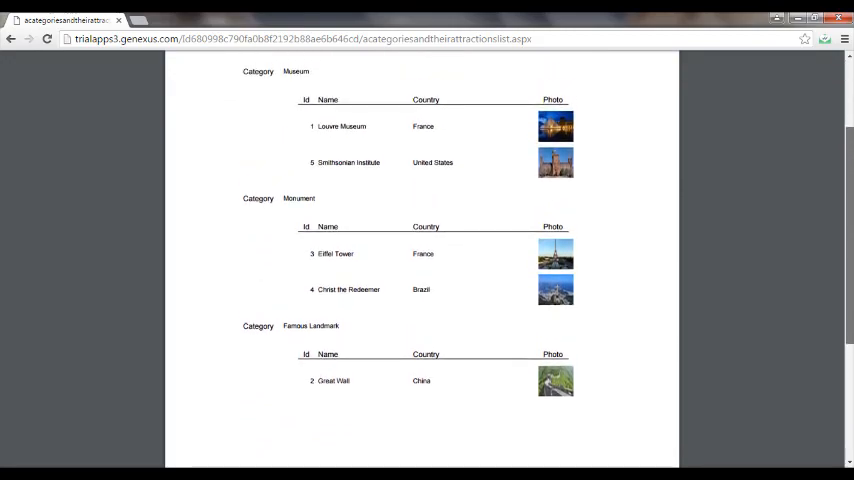
scroll("up", 3)
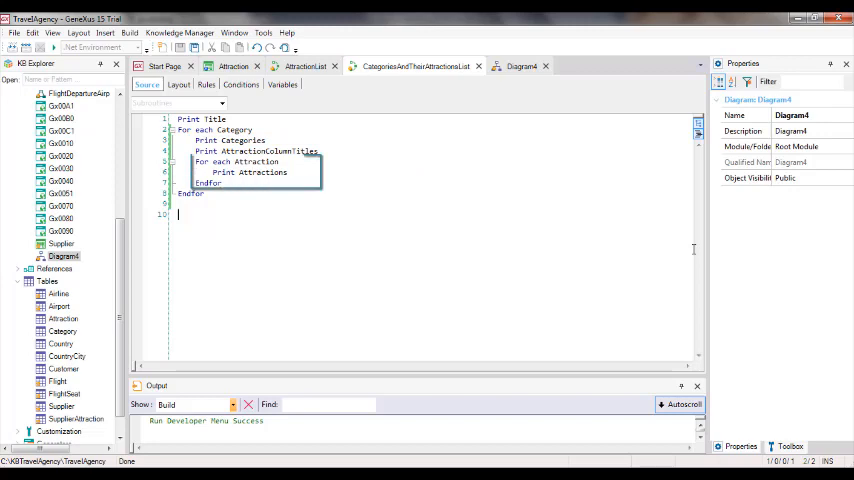
mouse_move(255, 151)
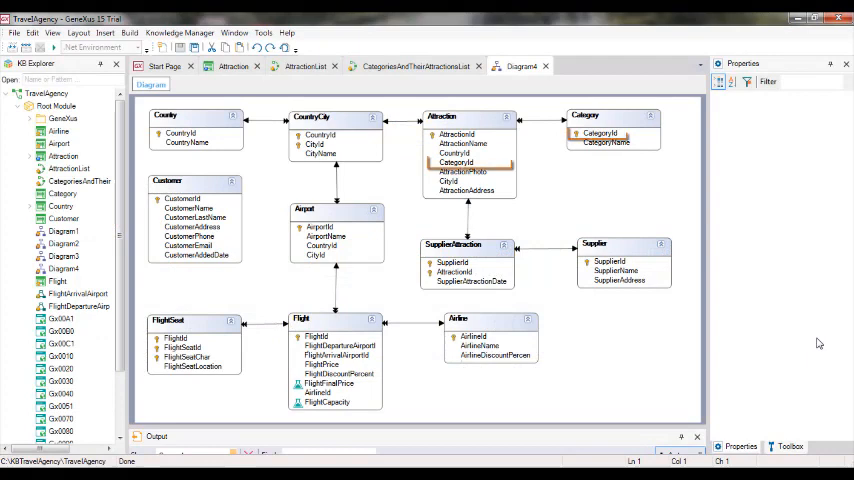
Step: View the CategoryId link between Attraction and Category in Diagram4, then return to the source
left_click(456, 162)
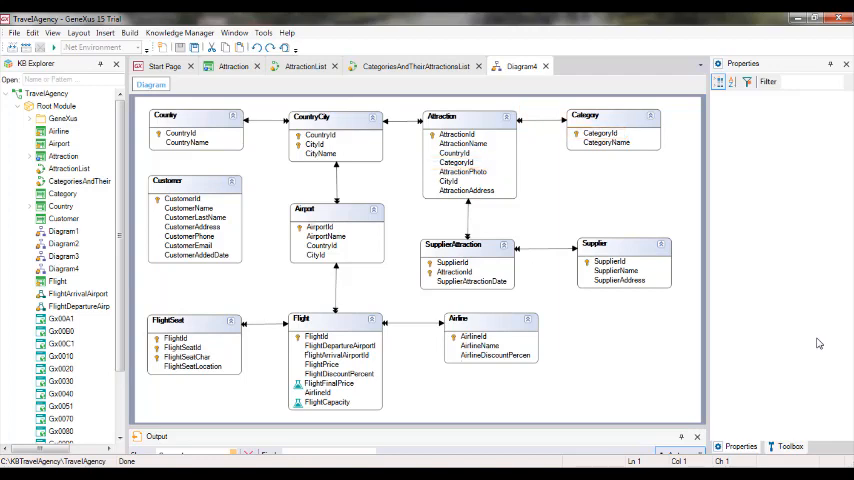
left_click(305, 66)
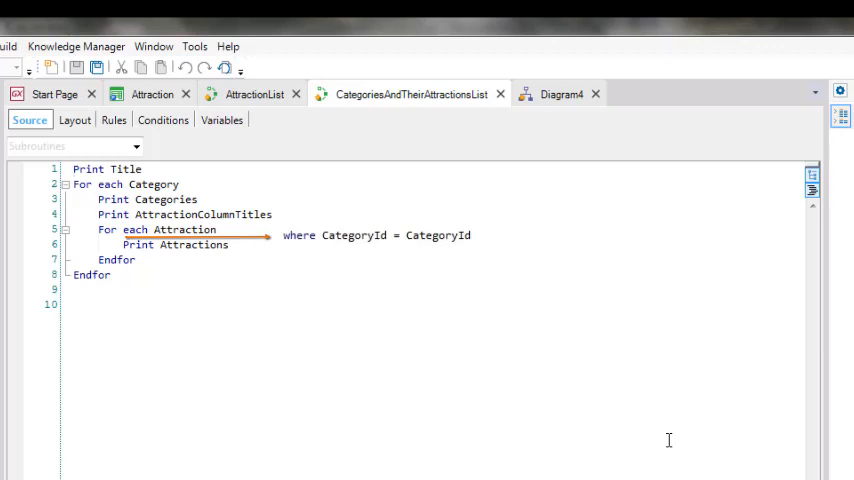
Step: Build CategoriesAndTheirAttractionsList from its Source tab so a navigation view opens
left_click(74, 169)
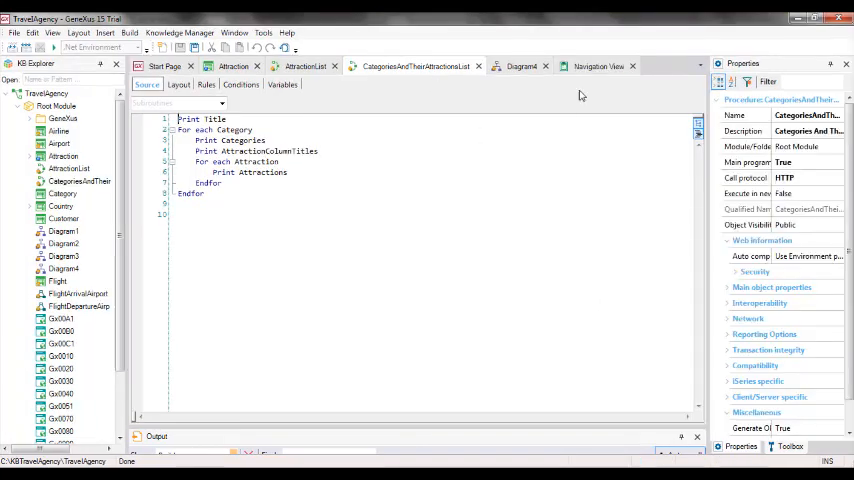
Step: Read the navigation report for the Category loop and the CategoryId-filtered Attraction loop
left_click(599, 66)
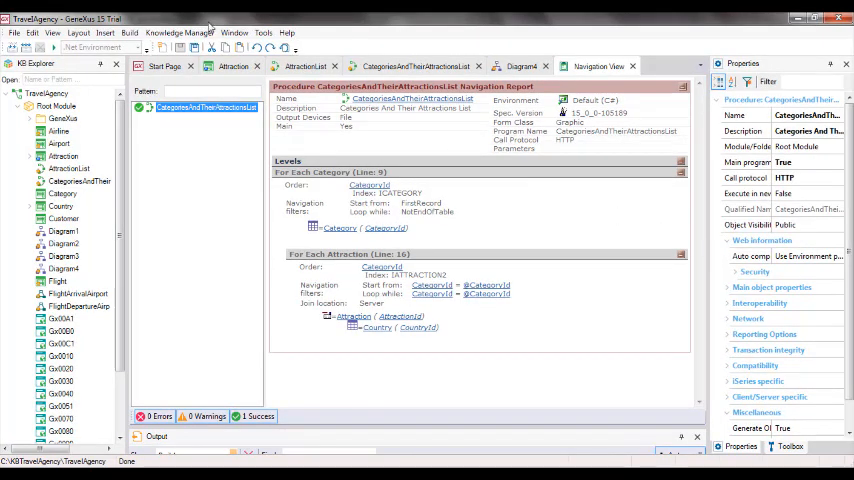
Step: Prepare a Team Development commit of the procedure and Diagram4 with a comment about categories and their attractions
left_click(180, 33)
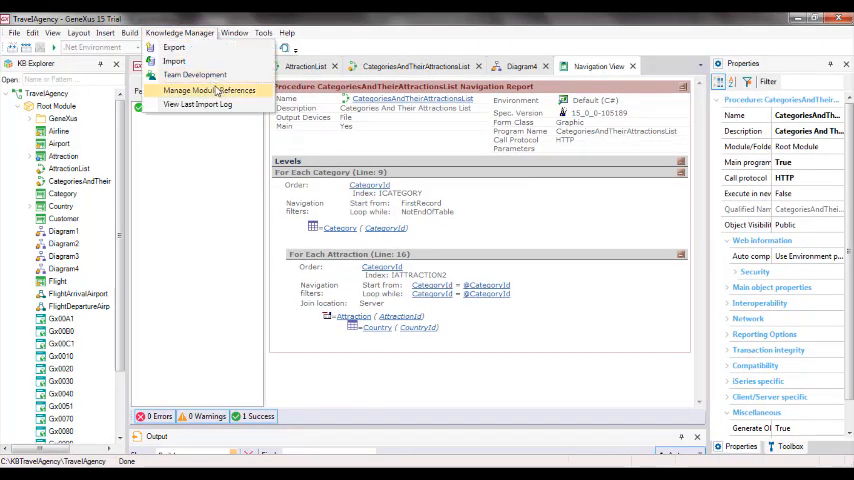
left_click(194, 75)
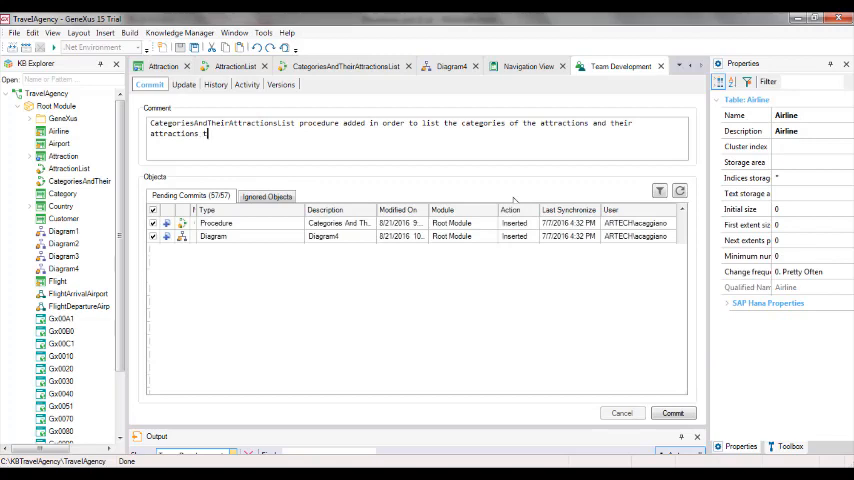
type("hemselves")
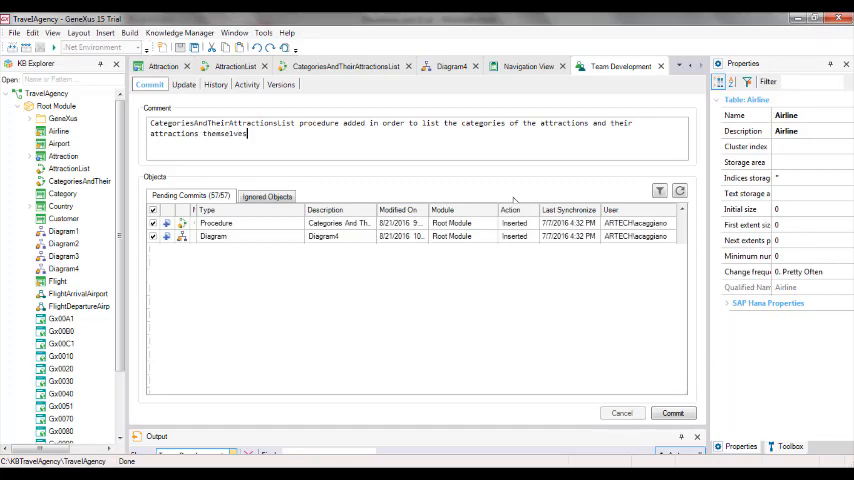